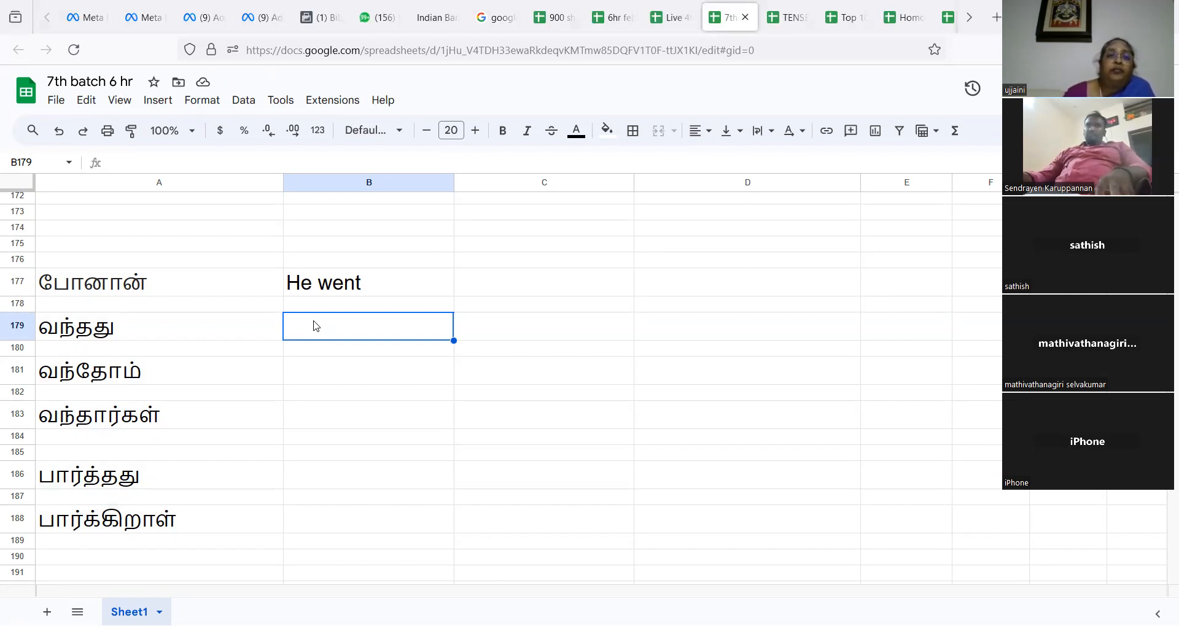
Enter "It came" in B179 as the translation of வந்தது
type("It")
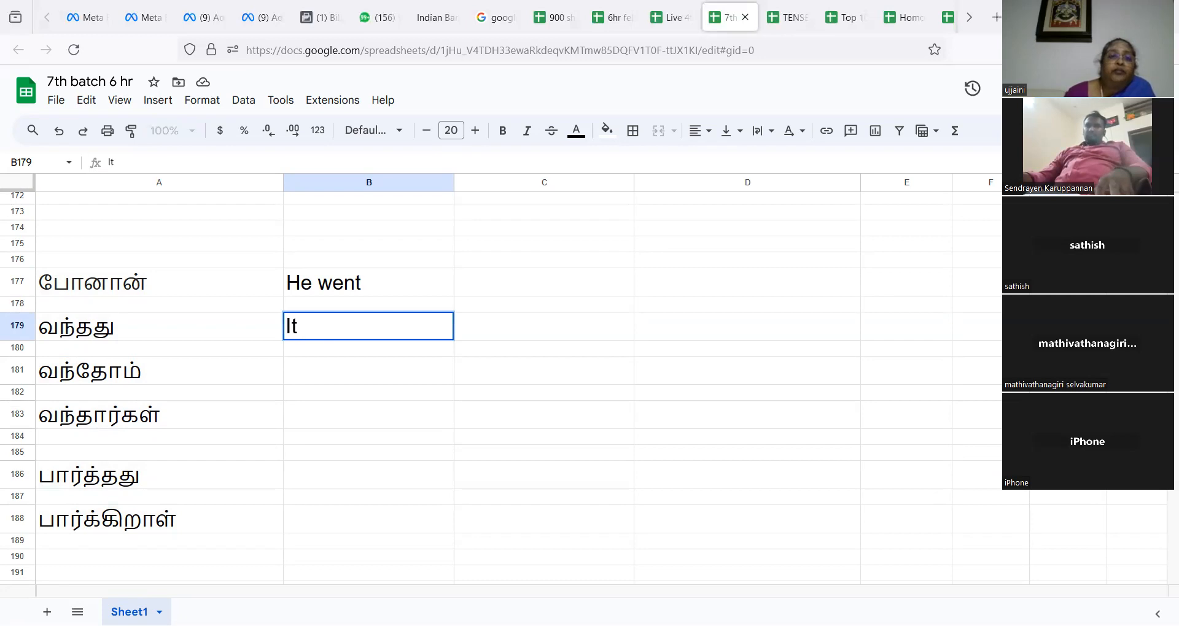
type("came")
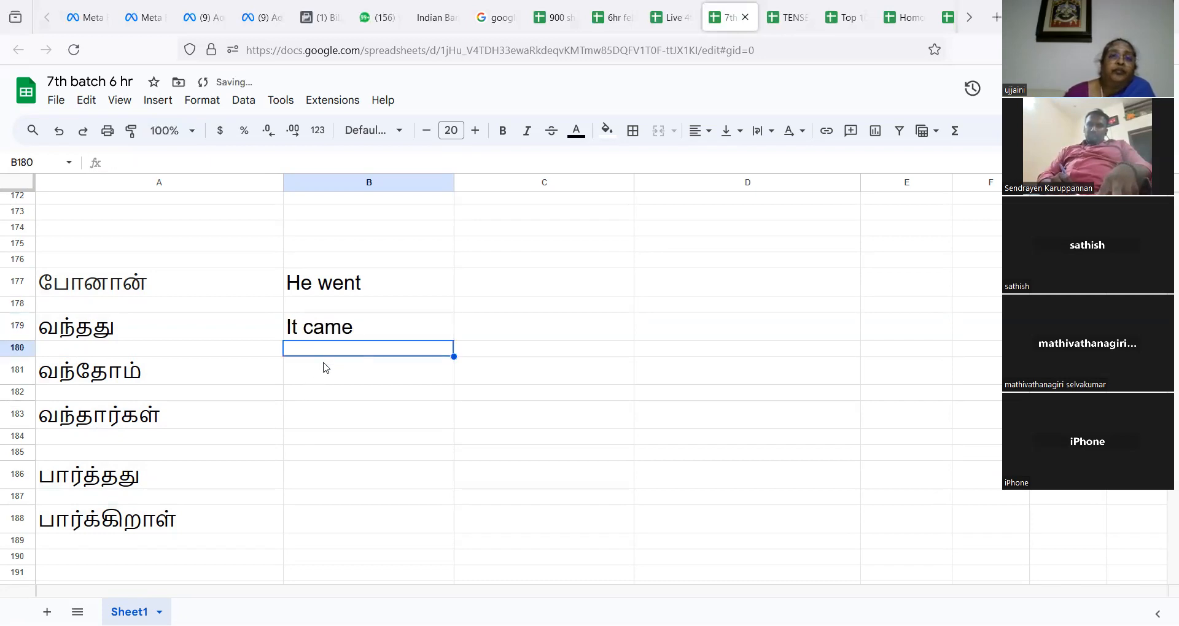
Enter "We came" in B181 as the translation of வந்தோம் and commit it
left_click(368, 369)
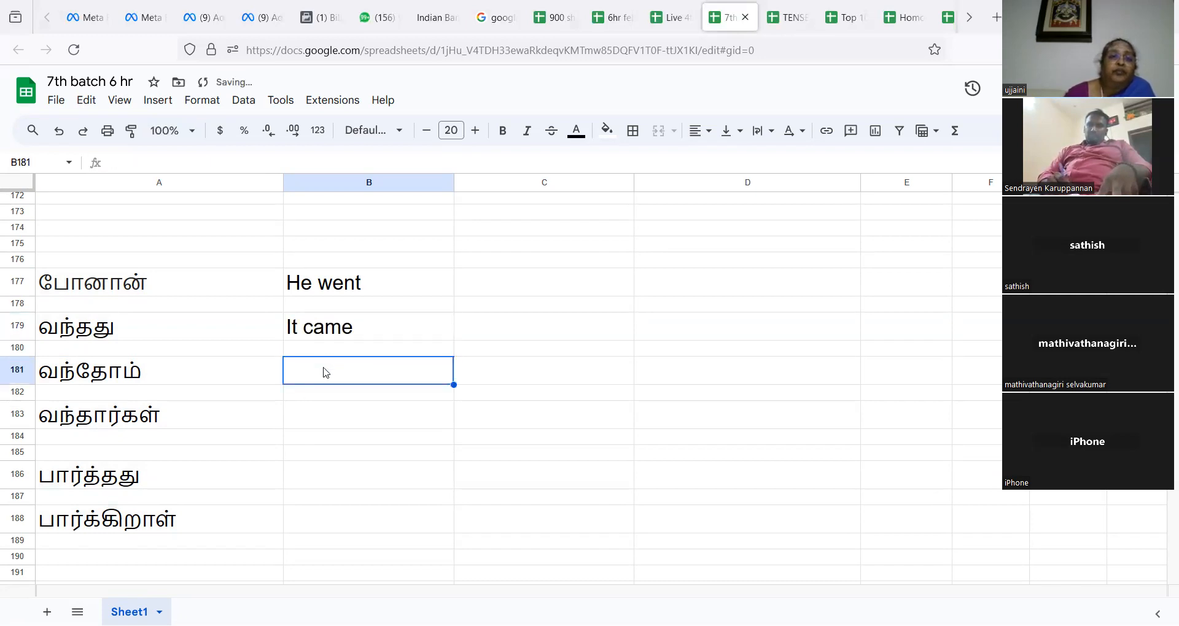
type("W")
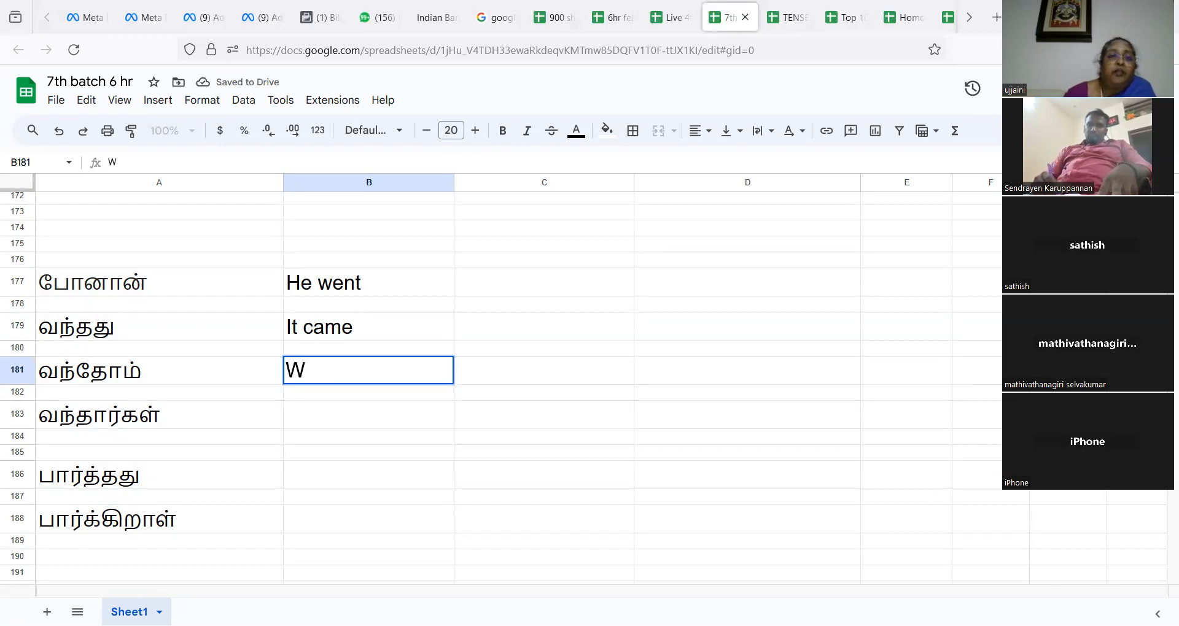
type("e")
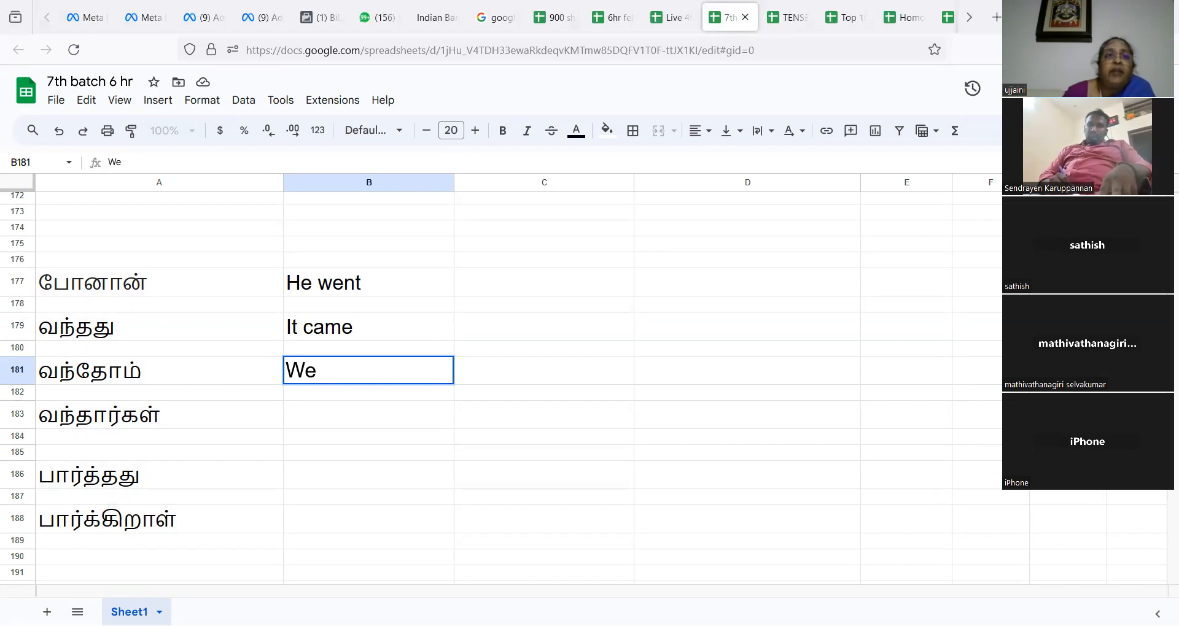
type("came")
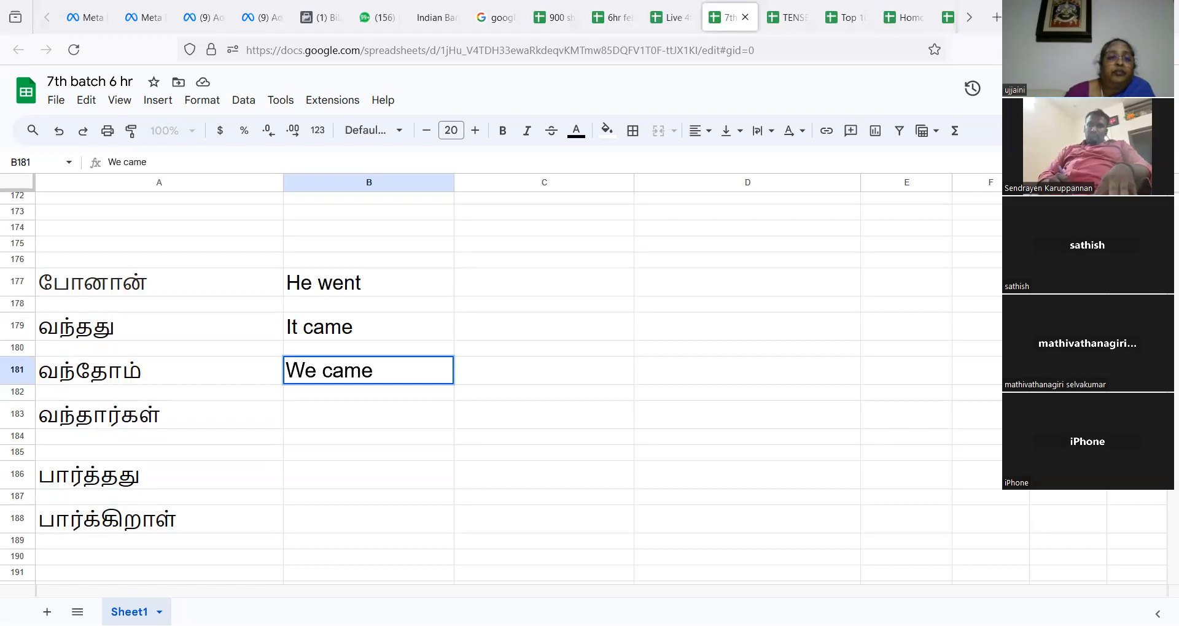
left_click(368, 370)
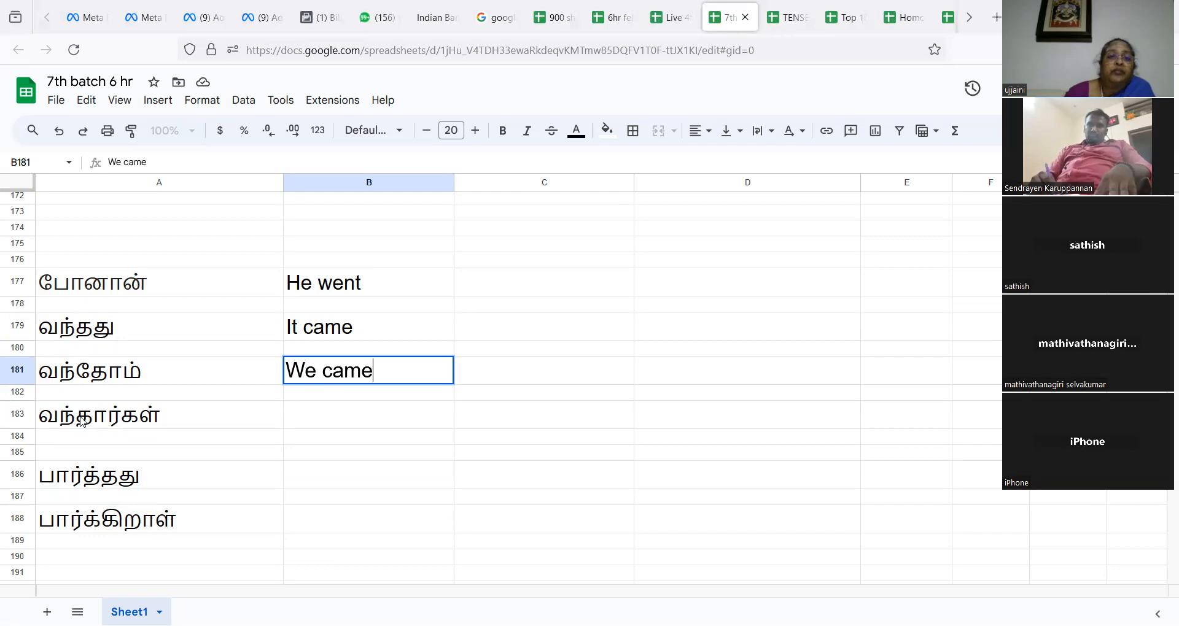
left_click(368, 415)
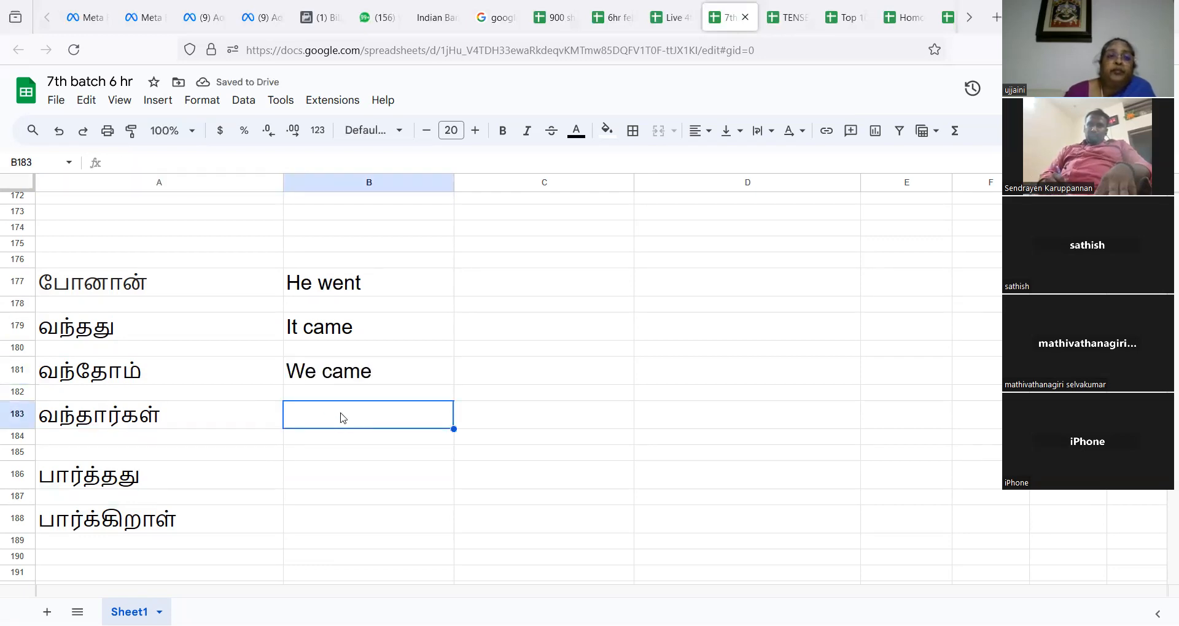
Enter "They came" in B183 beside வந்தார்கள்
type("They c")
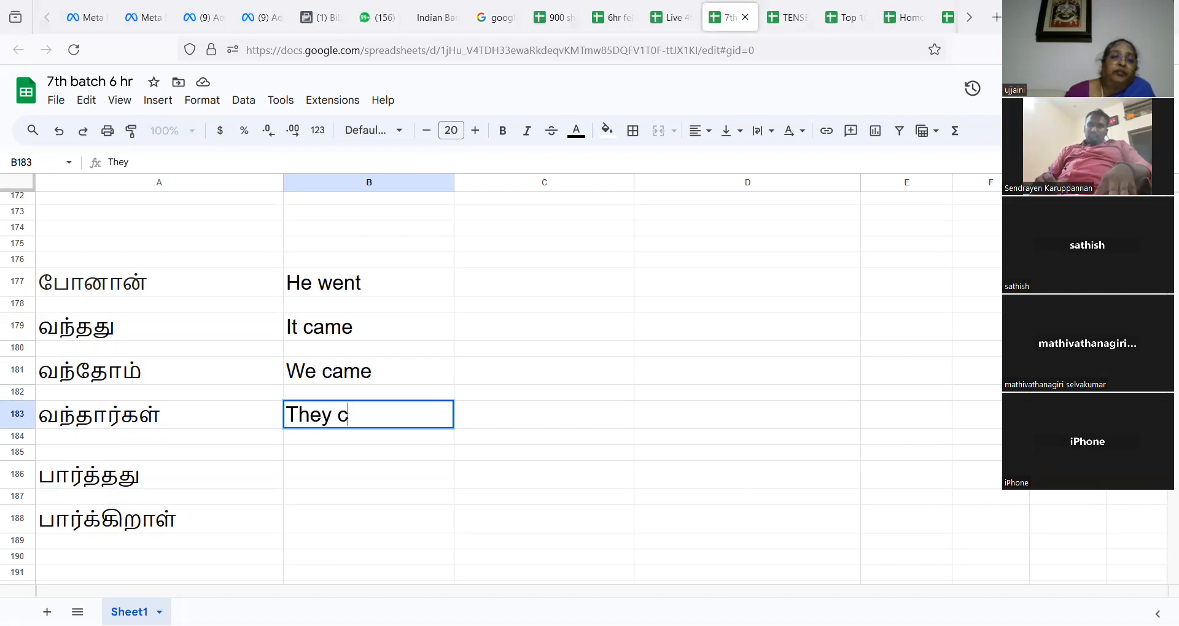
type("ame")
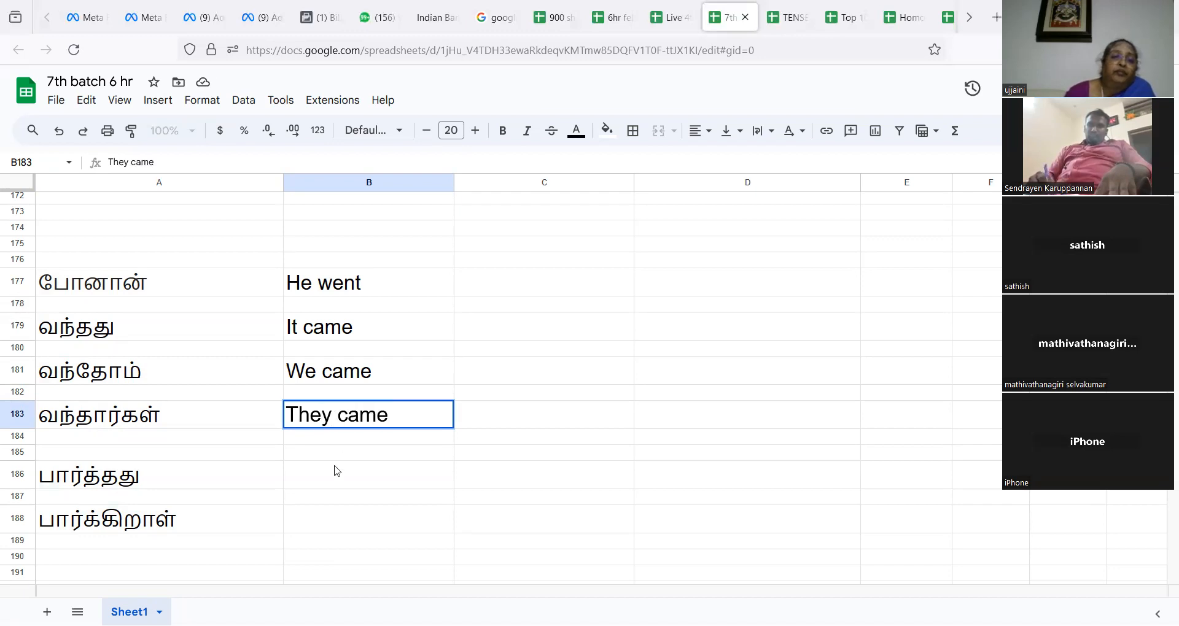
left_click(368, 474)
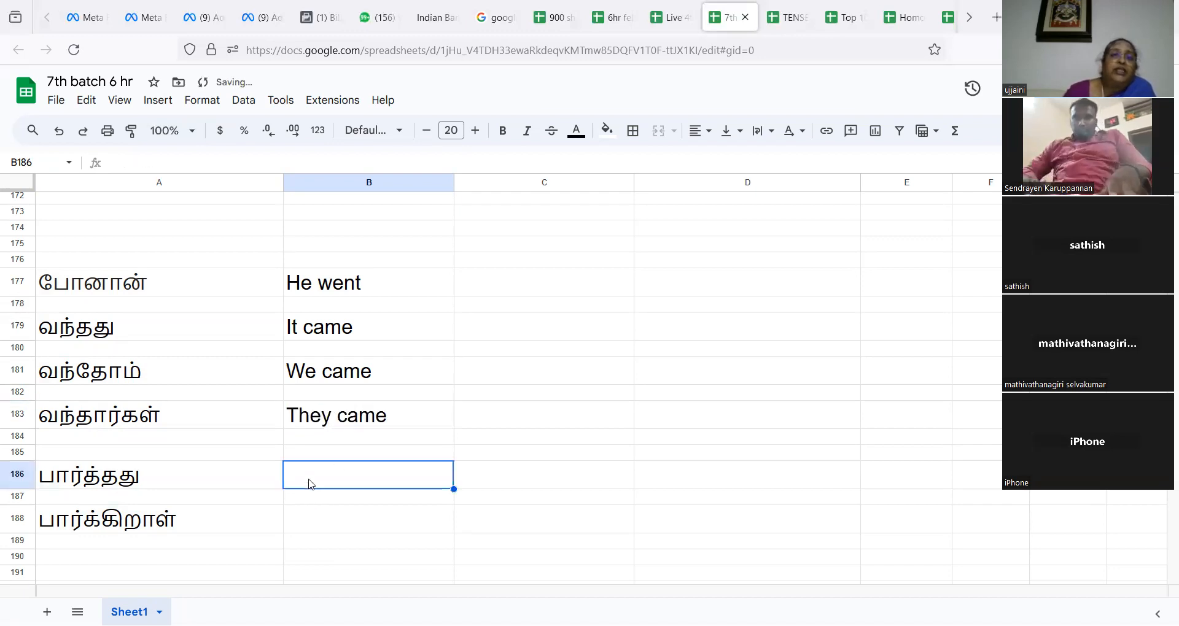
Enter "It saw" in B186 beside பார்த்தது
type("It sa")
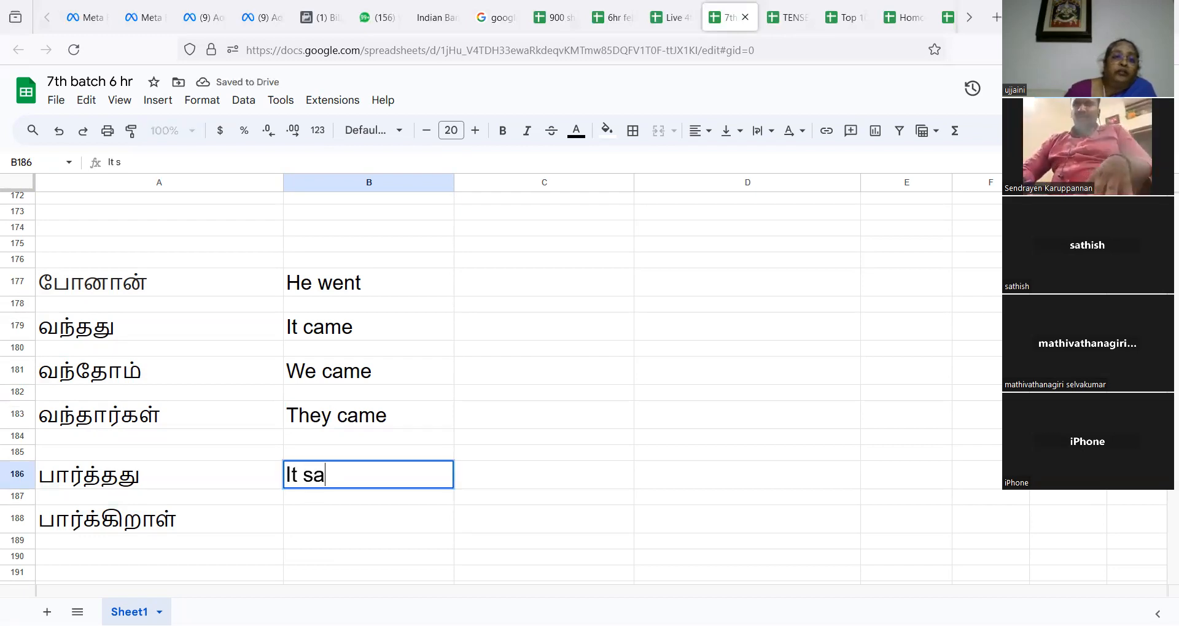
type("w")
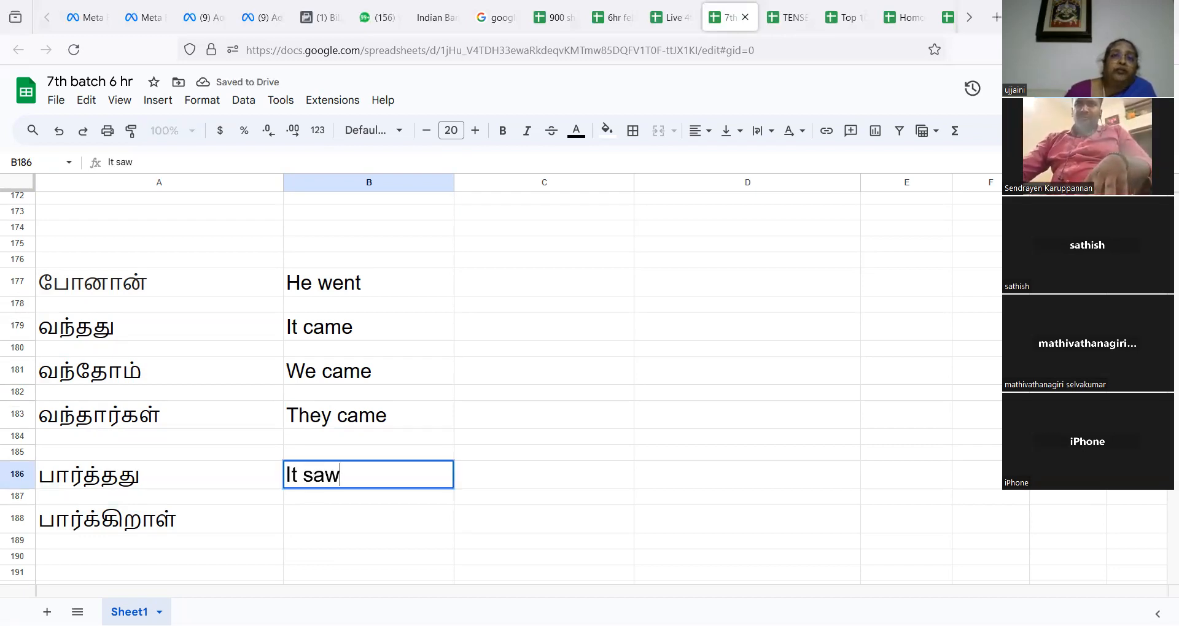
left_click(368, 518)
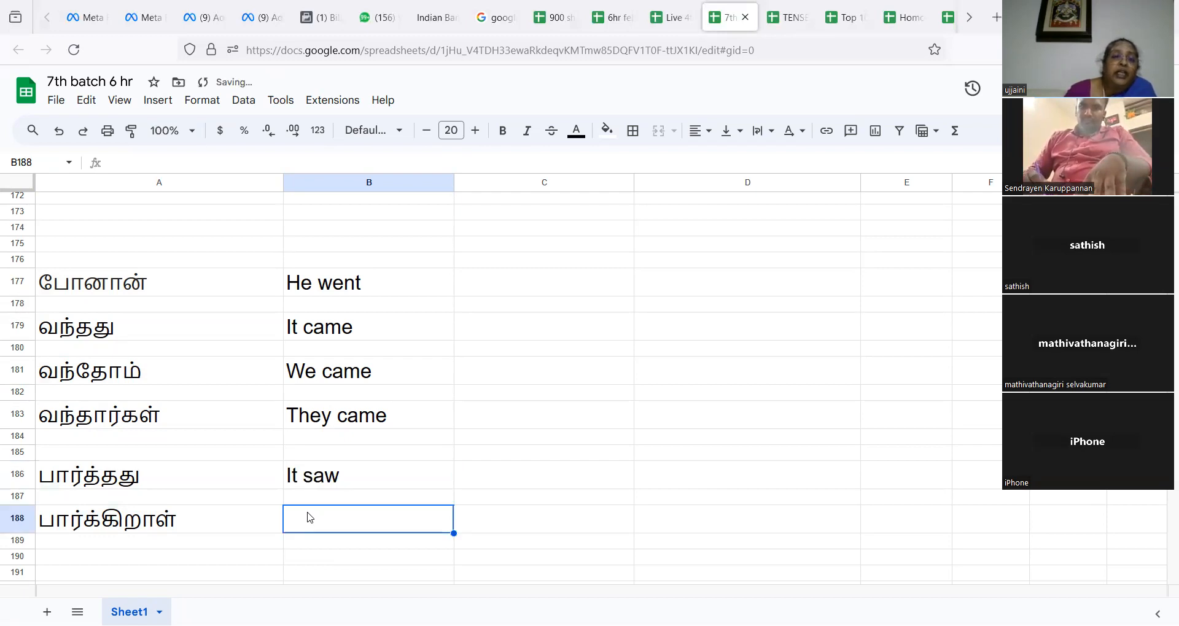
Enter "She sees" in B188 as the translation of பார்க்கிறாள்
type("She")
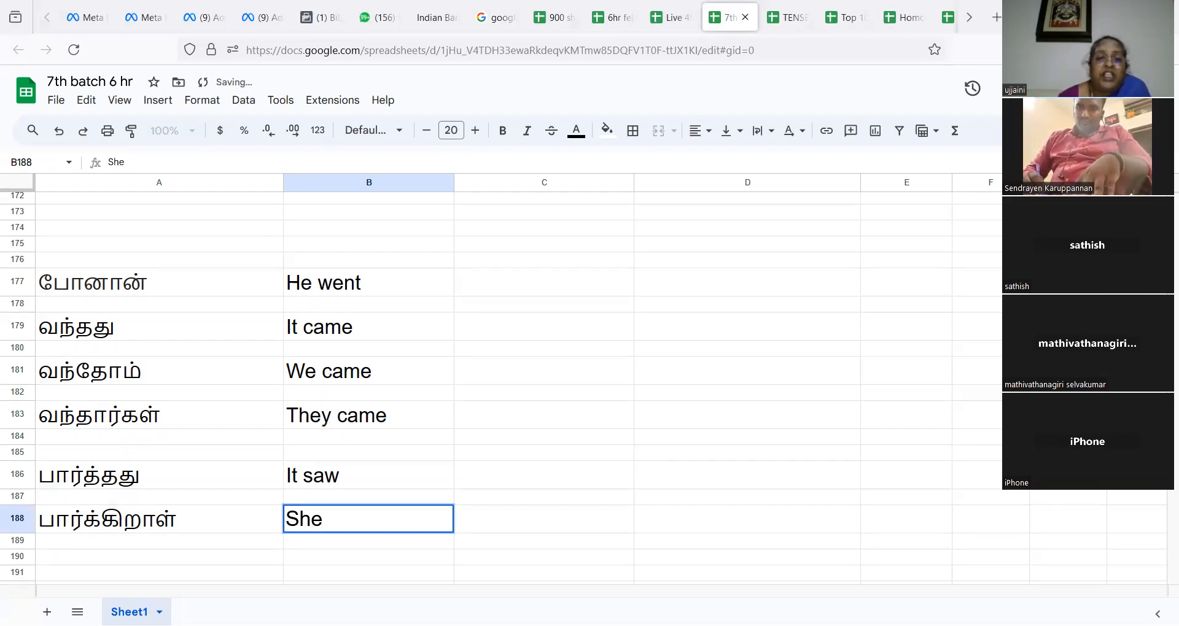
type("sees")
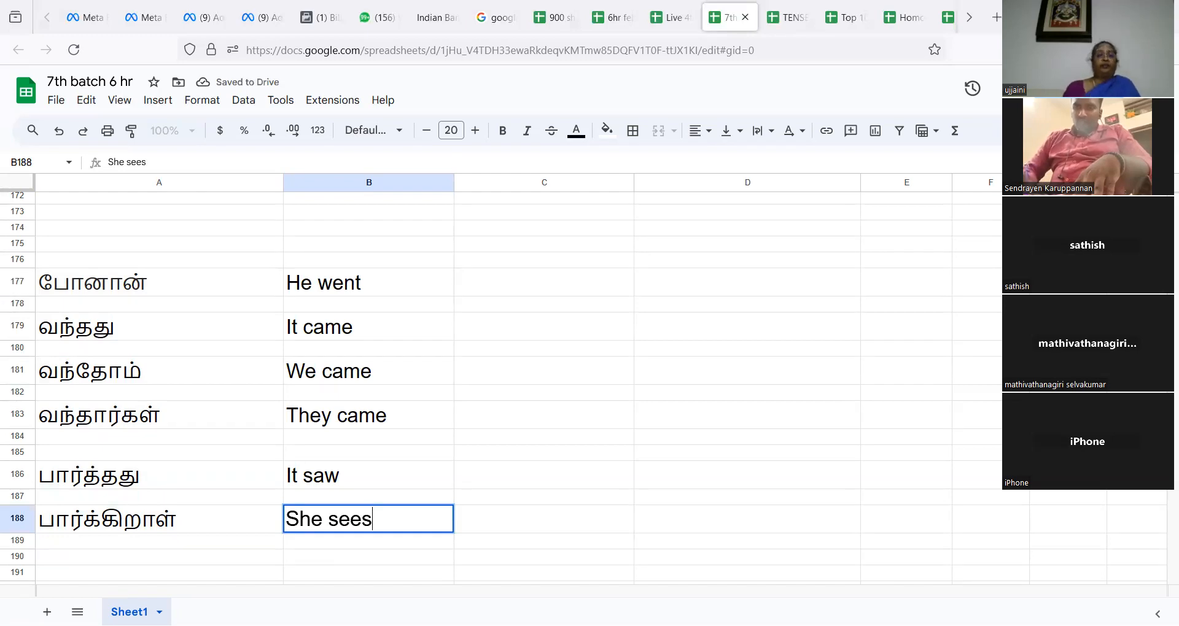
key("enter")
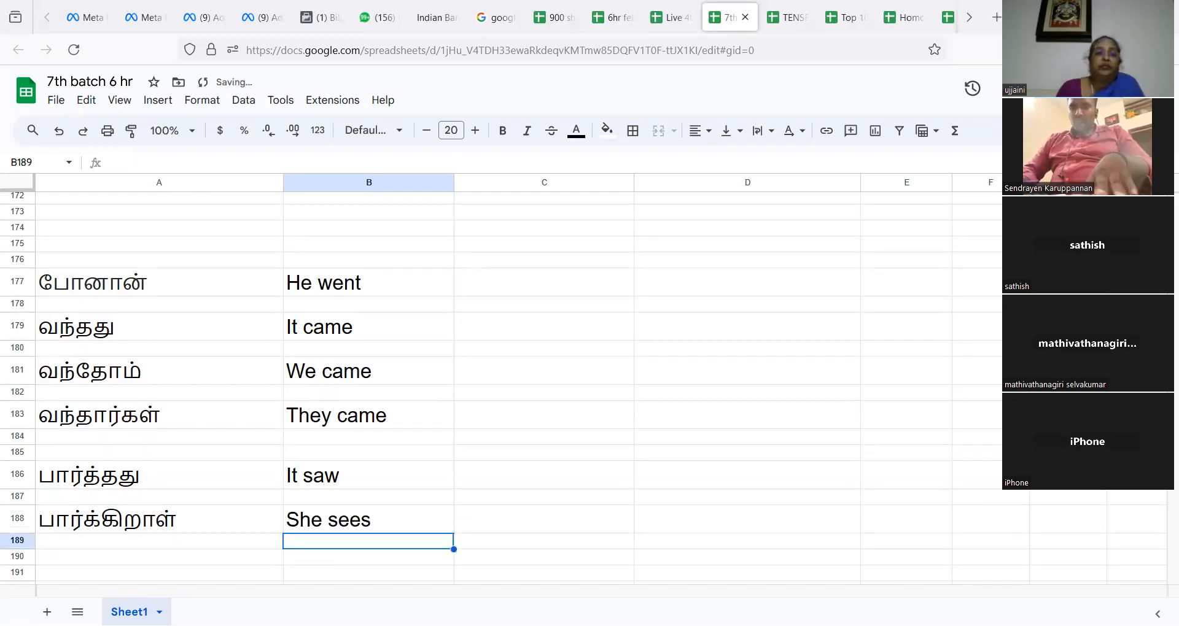